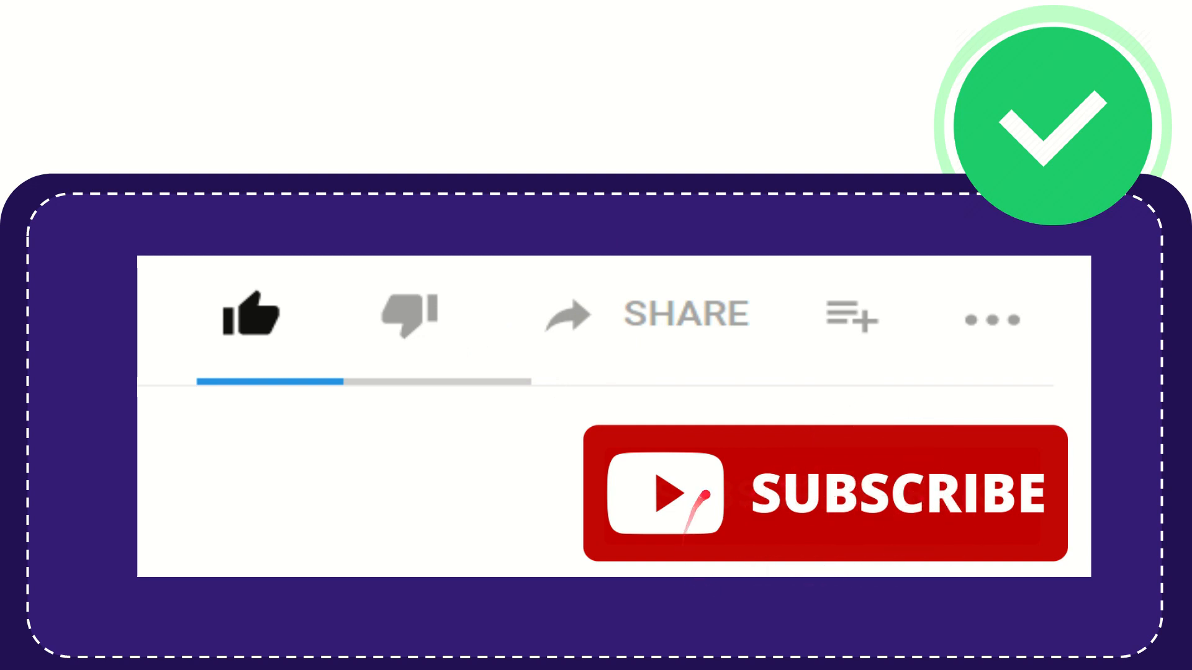
{"action": "left_click", "coordinate": [252, 314]}
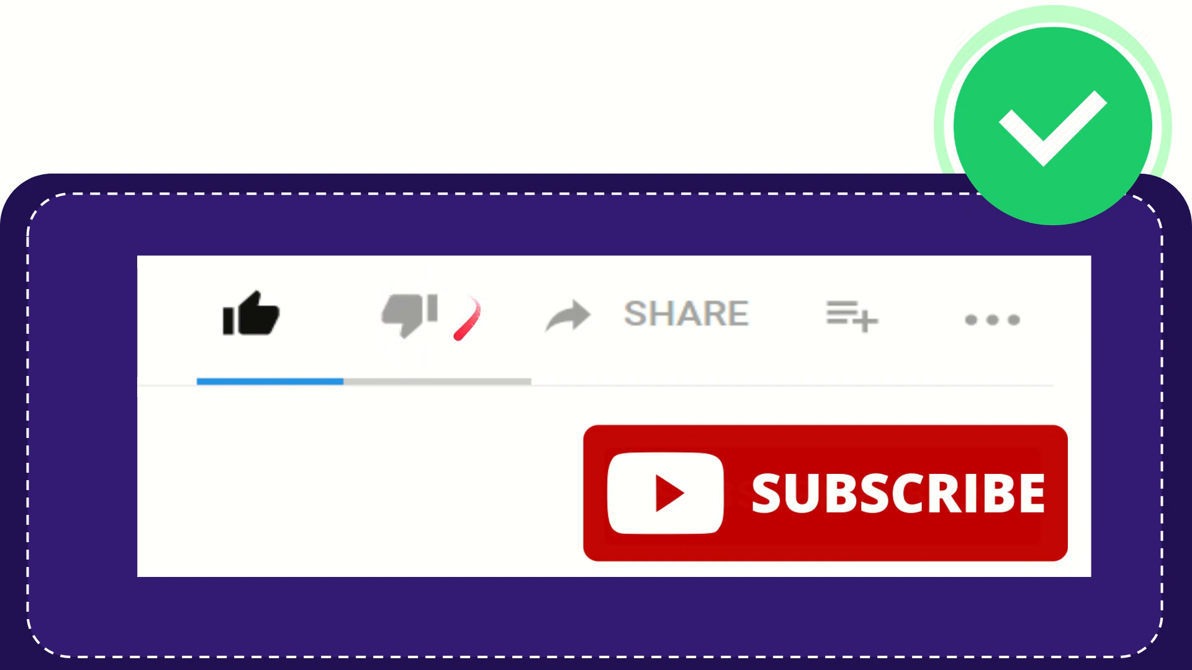
{"action": "left_click", "coordinate": [412, 314]}
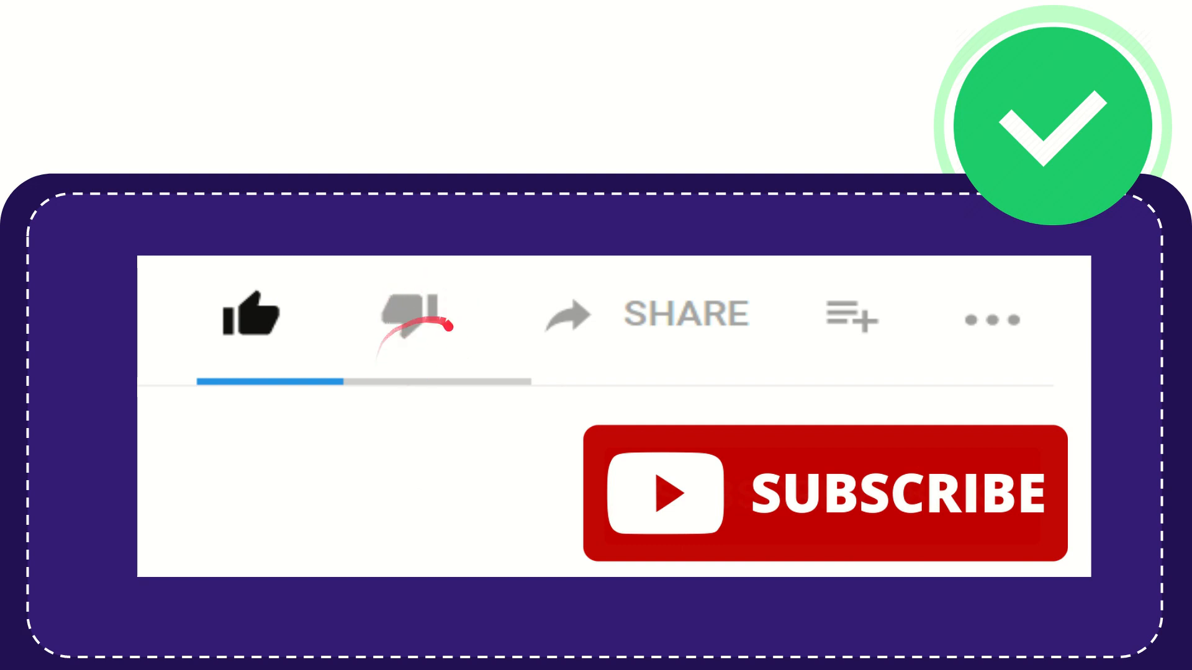
{"action": "left_click", "coordinate": [407, 315]}
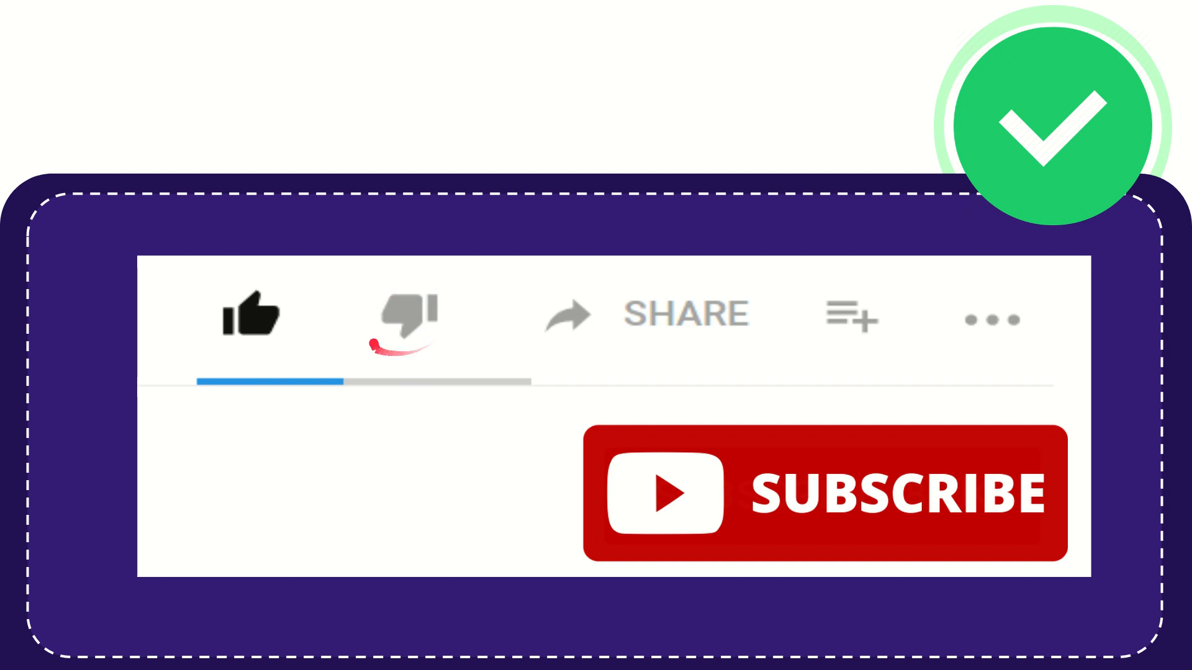